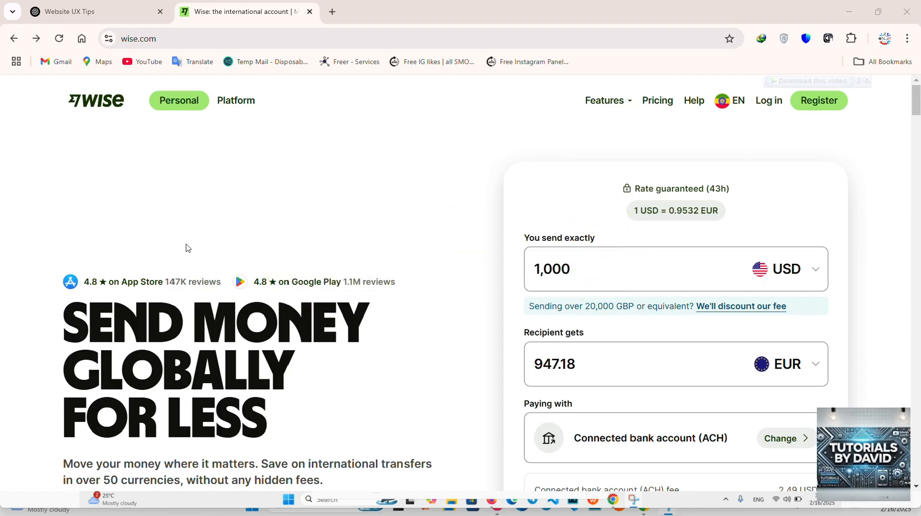
Step: Scroll the homepage past security, currencies and testimonials to the app download section
scroll(down, 3)
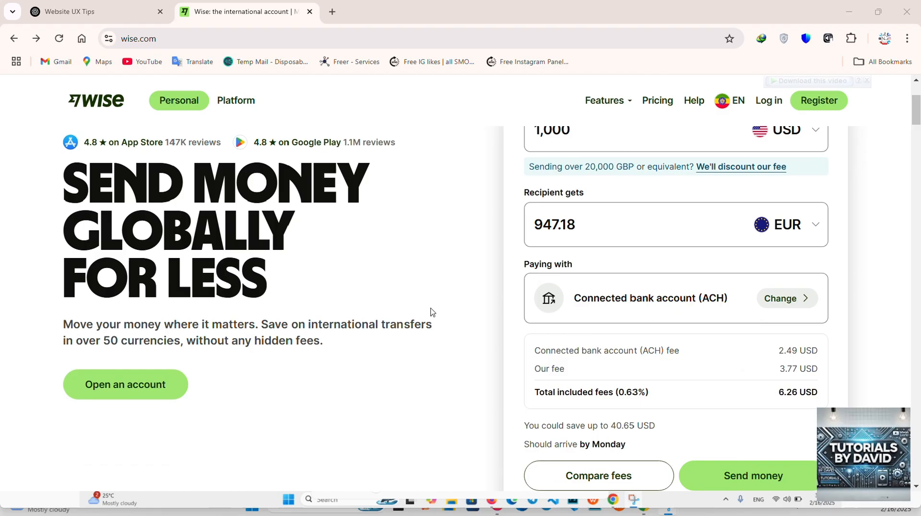
scroll(down, 3)
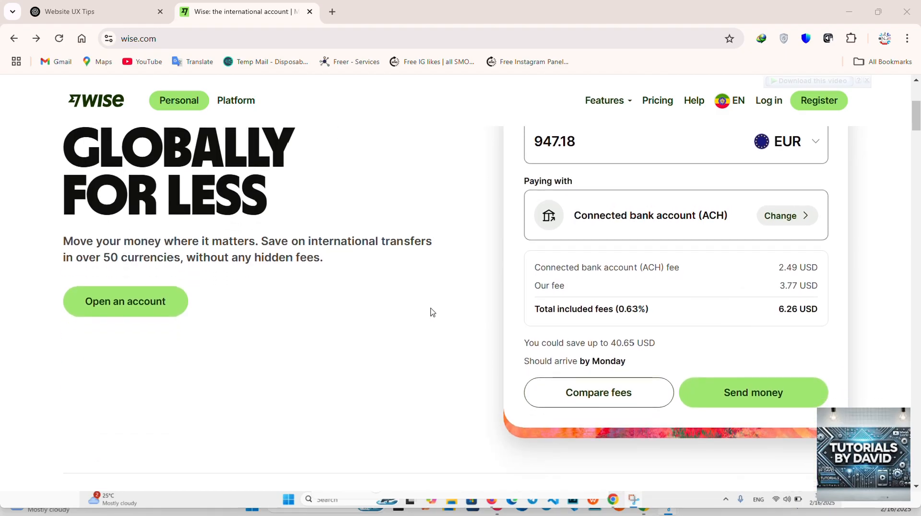
scroll(down, 3)
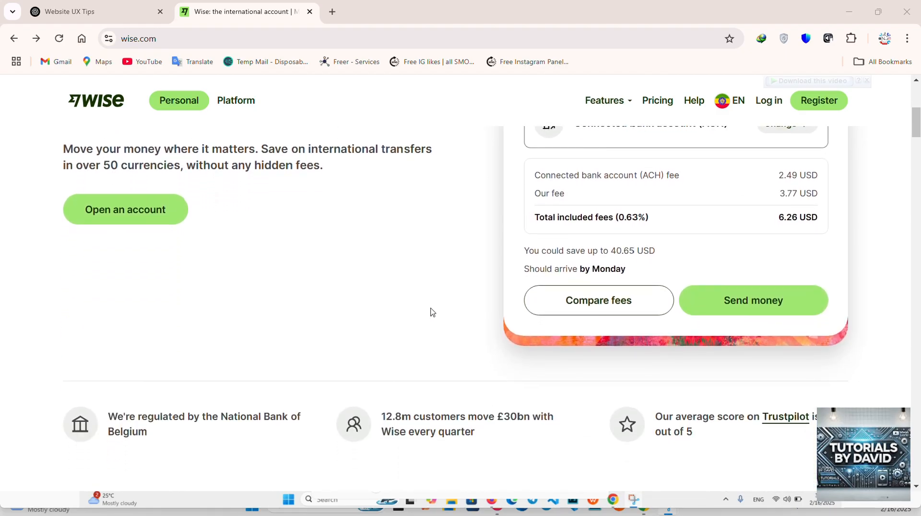
scroll(down, 3)
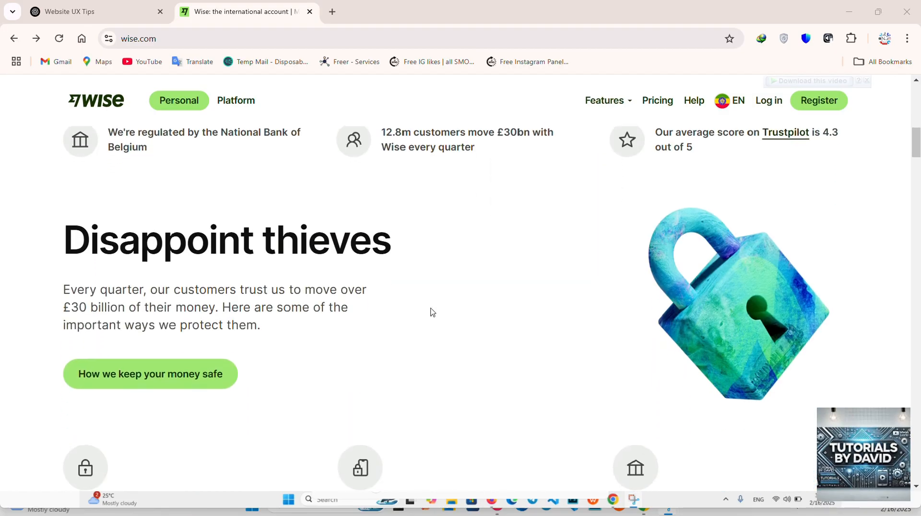
scroll(down, 3)
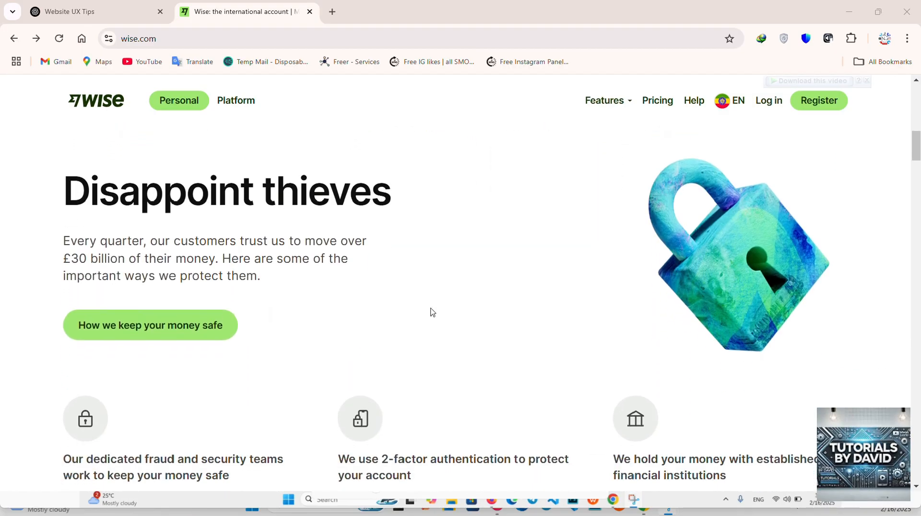
scroll(down, 3)
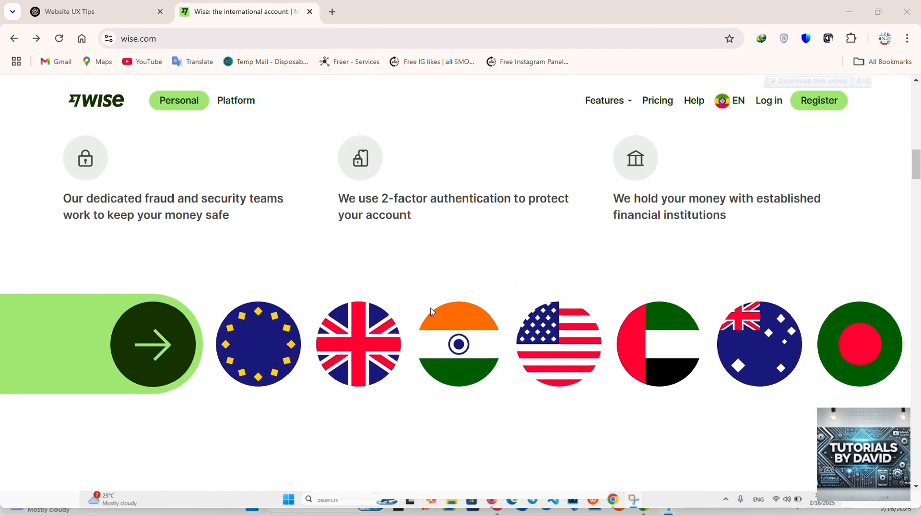
scroll(down, 3)
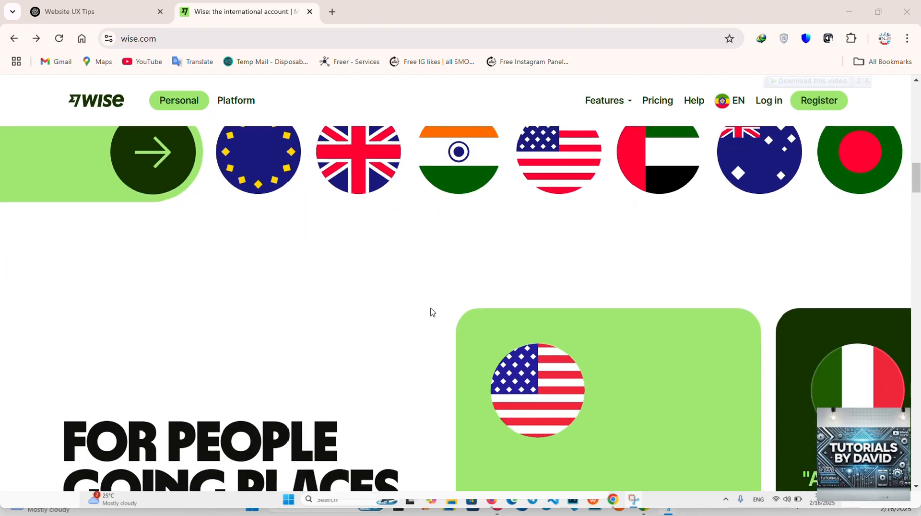
scroll(down, 3)
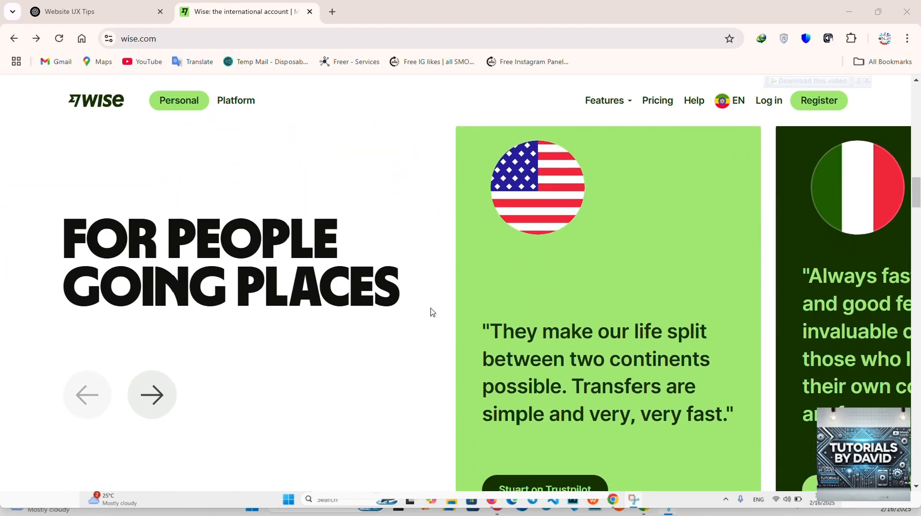
scroll(down, 3)
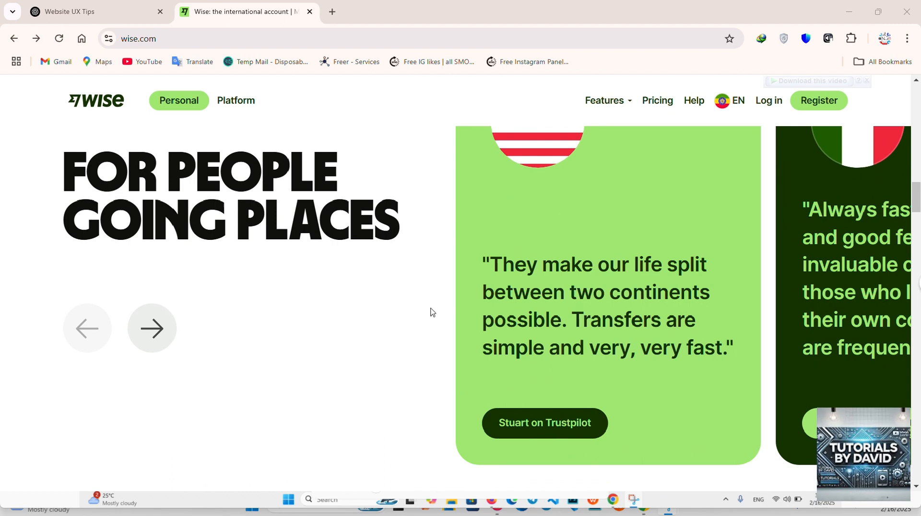
scroll(down, 3)
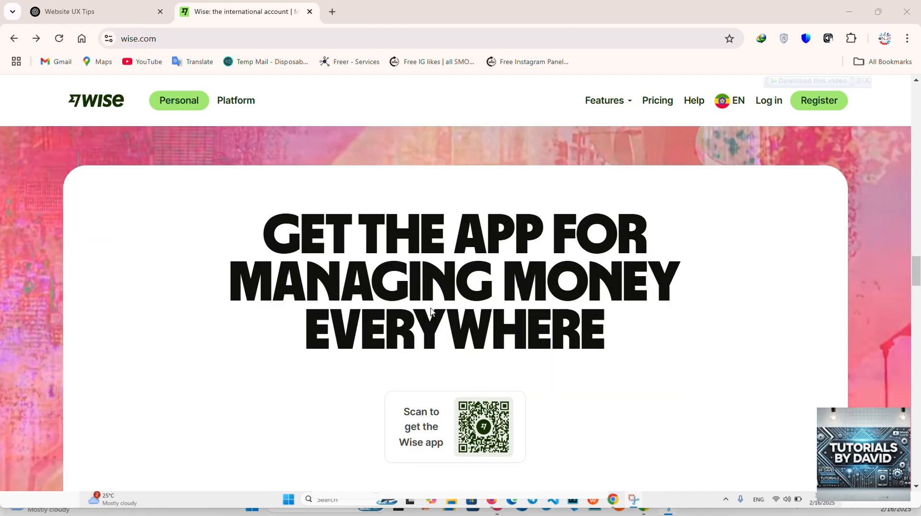
Step: Scroll through the 'Wise works nearly everywhere' country list and back to testimonials
scroll(down, 3)
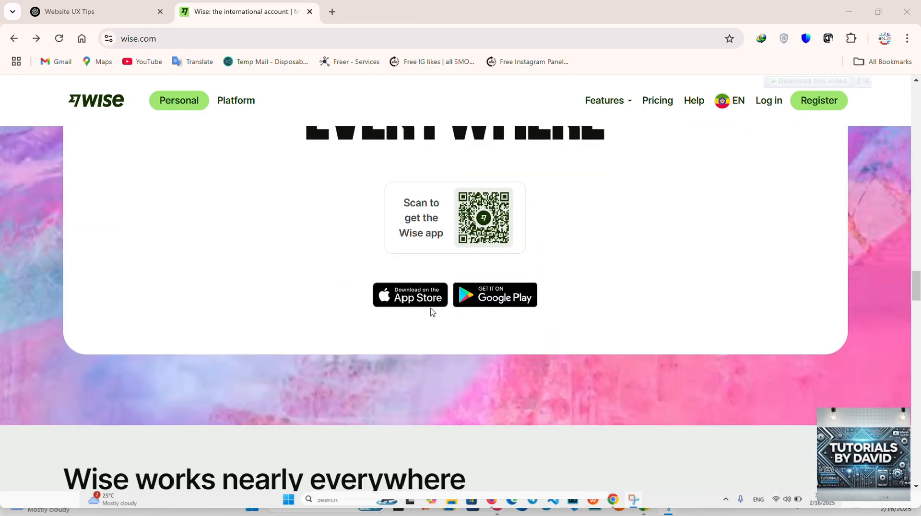
scroll(down, 3)
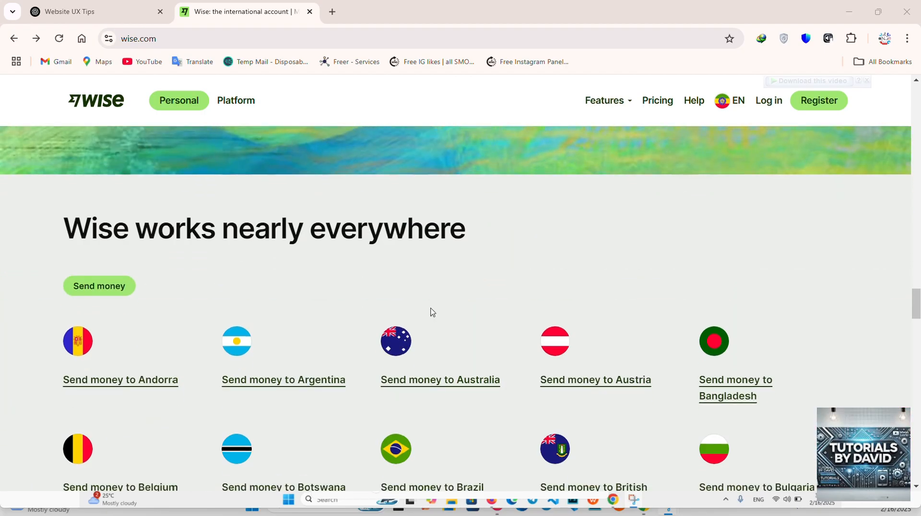
scroll(down, 3)
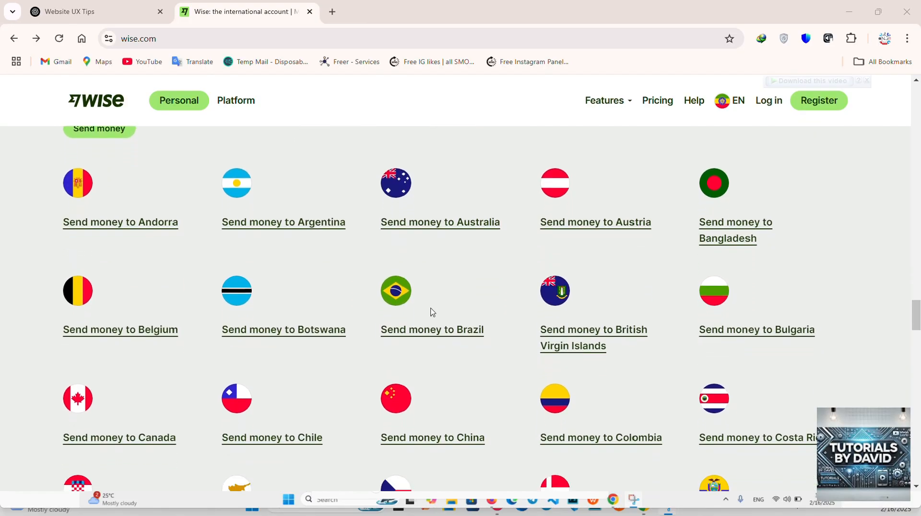
scroll(down, 3)
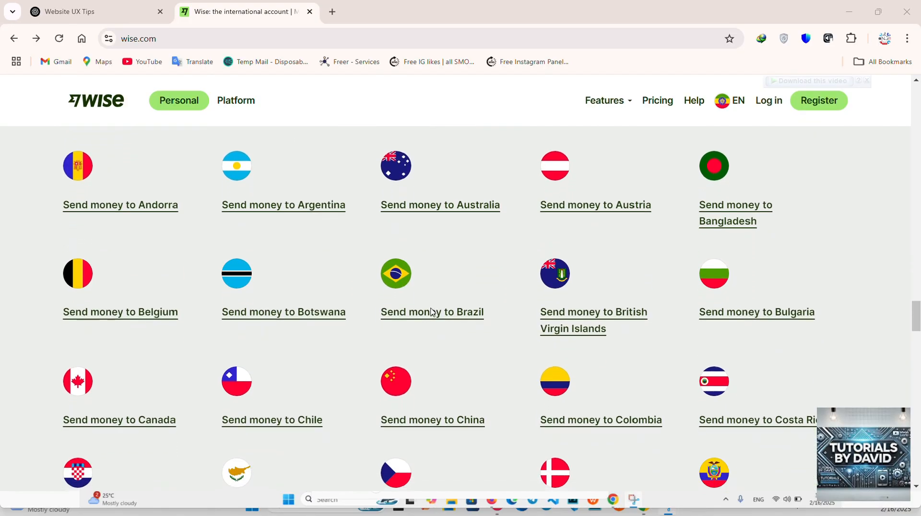
scroll(down, 3)
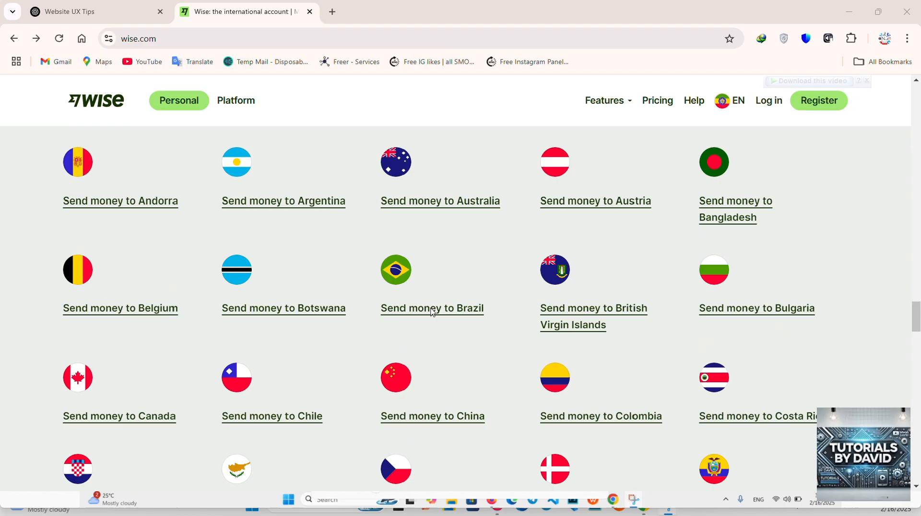
scroll(down, 3)
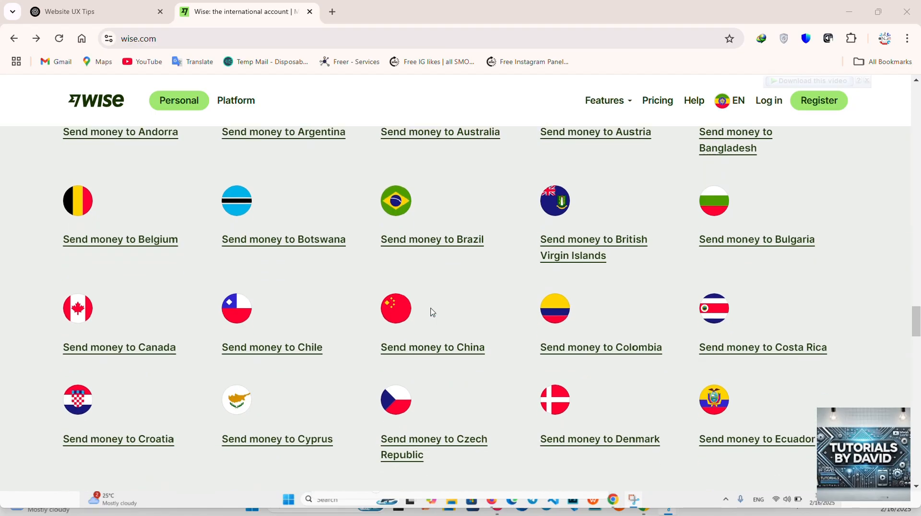
scroll(down, 3)
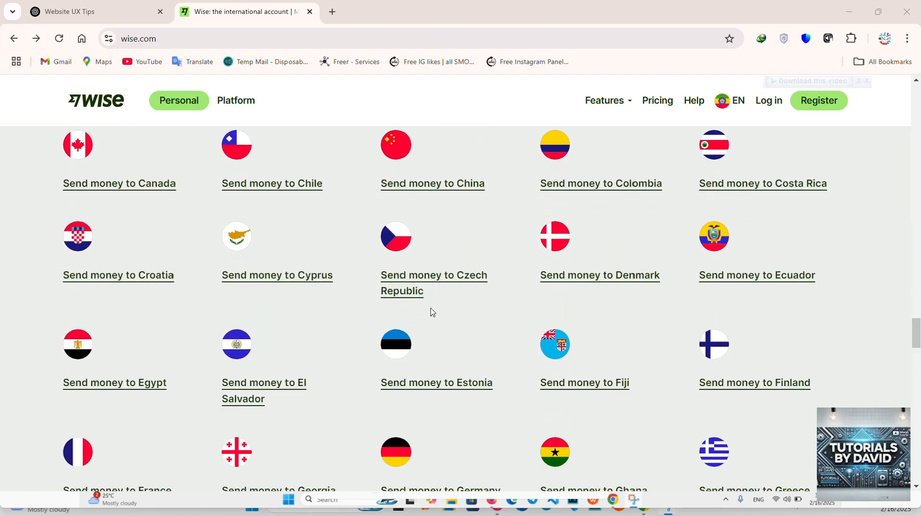
scroll(down, 3)
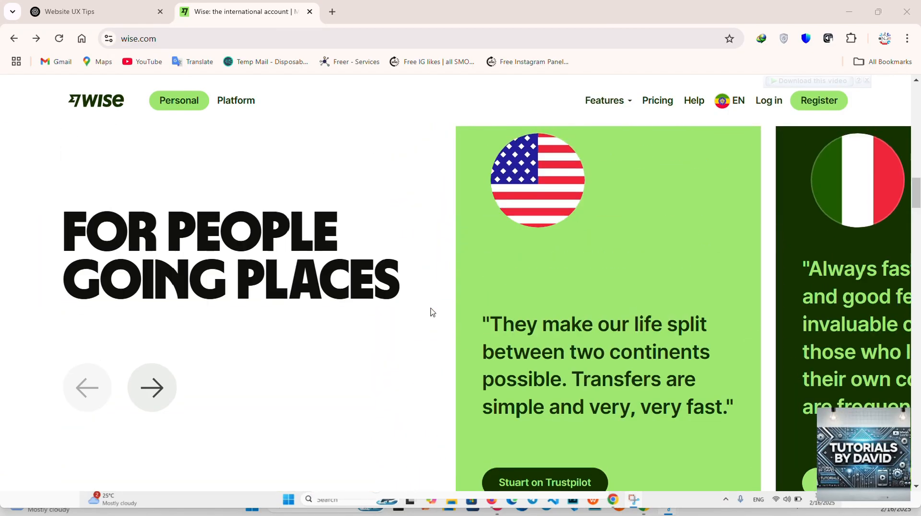
scroll(down, 3)
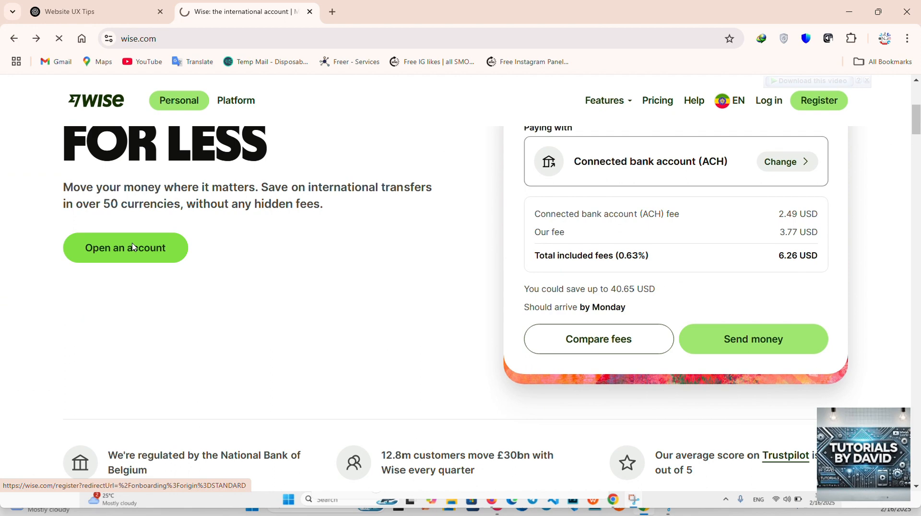
click(125, 247)
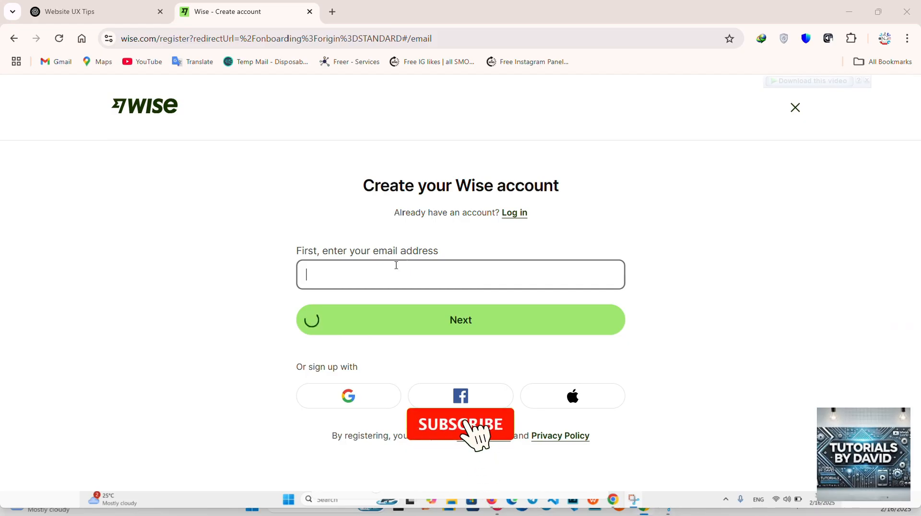
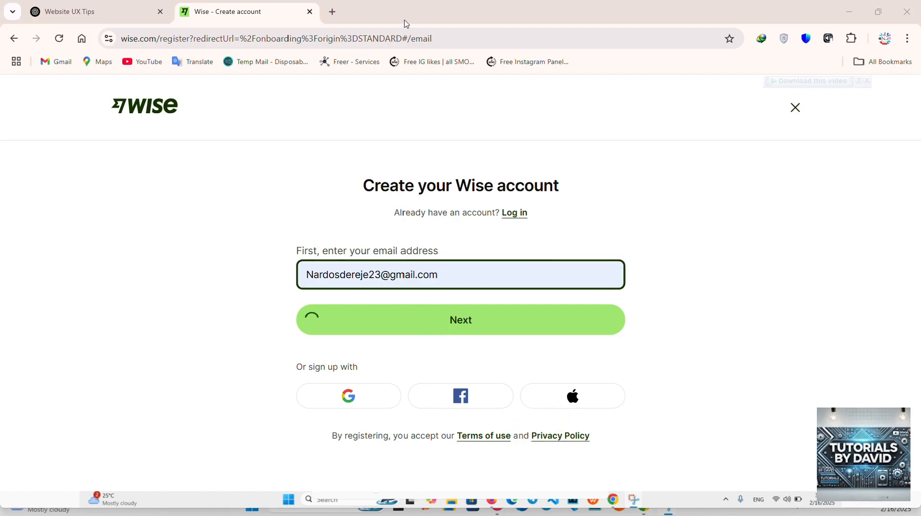
click(460, 320)
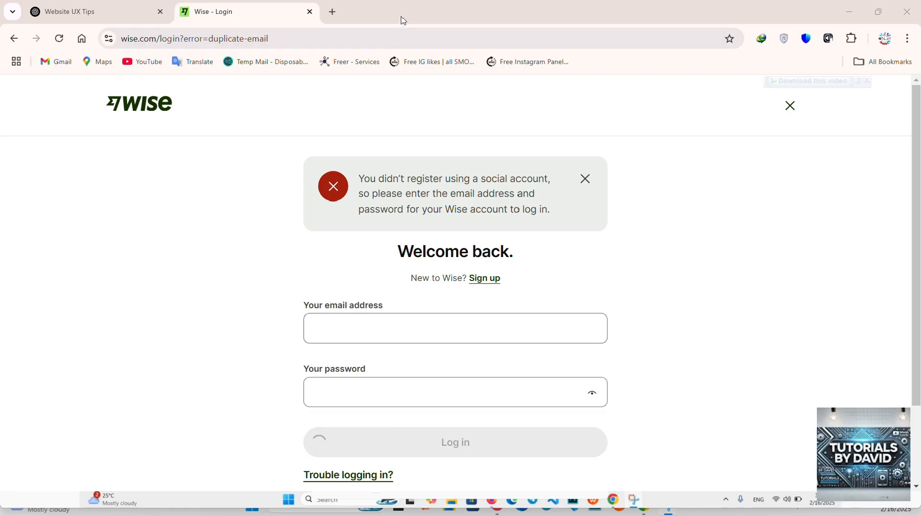
click(485, 278)
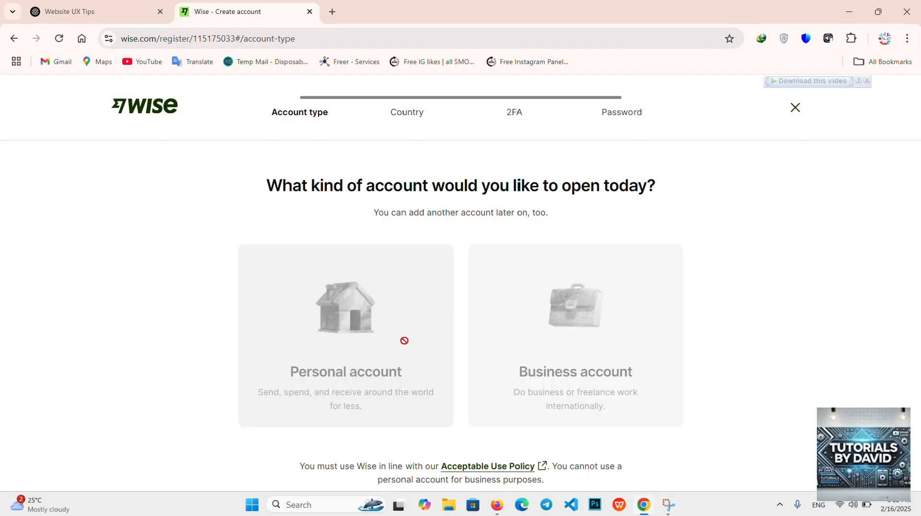
Step: Choose a personal account with Ethiopia as residence and pass the features screen
click(345, 334)
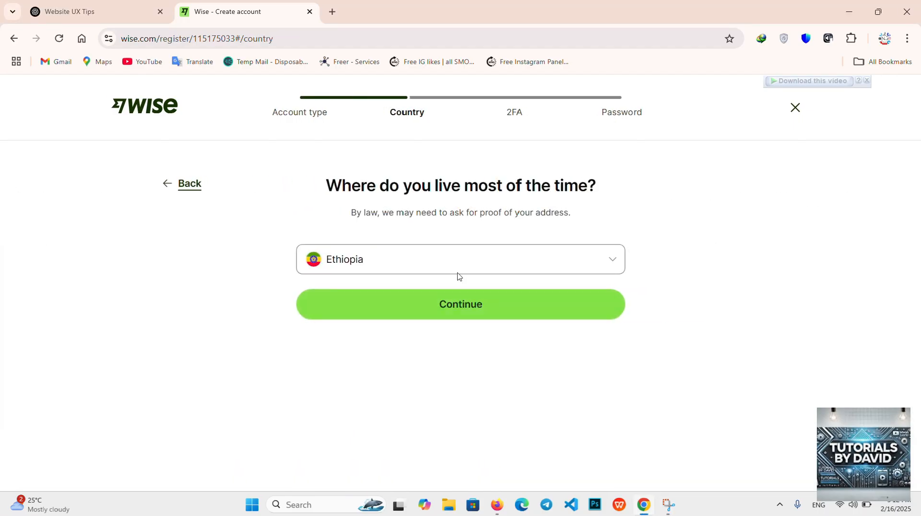
click(456, 304)
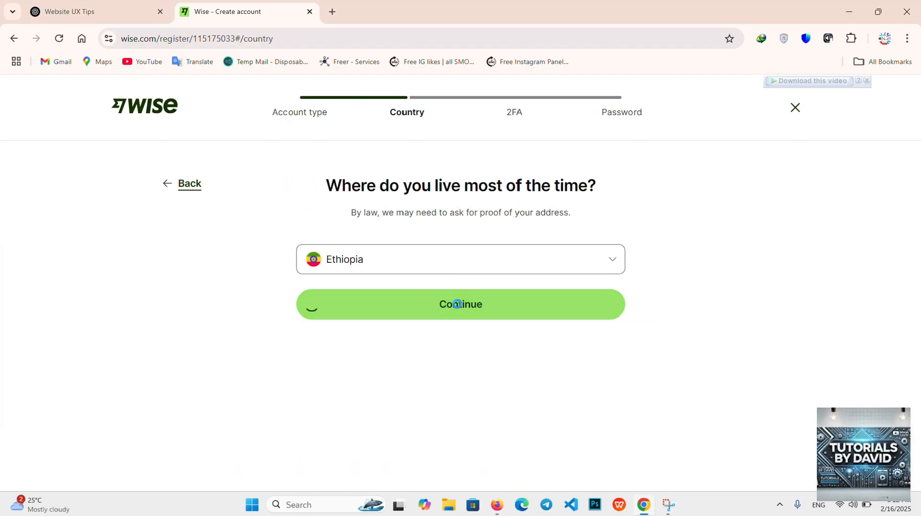
click(460, 305)
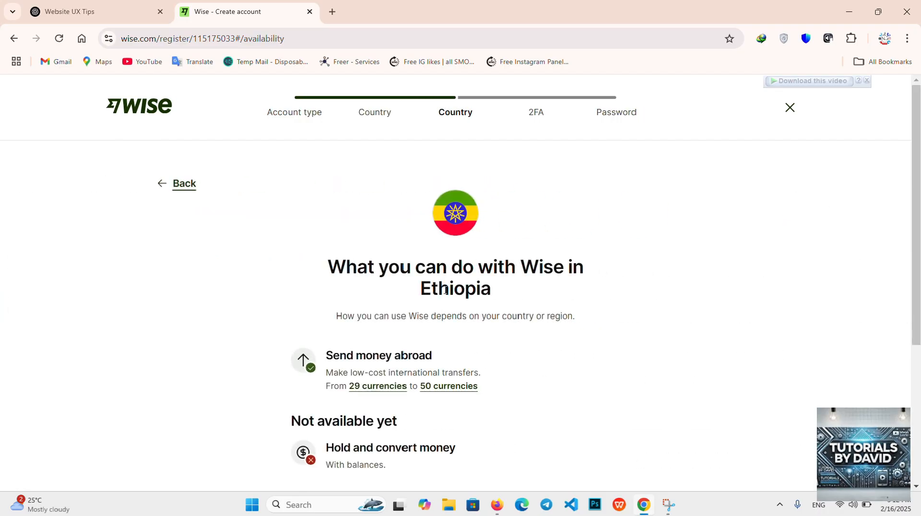
scroll(down, 3)
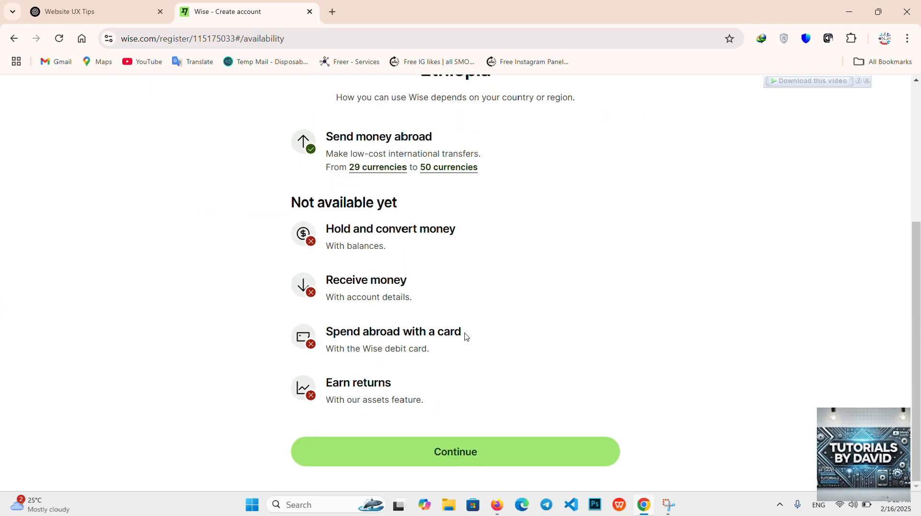
click(455, 452)
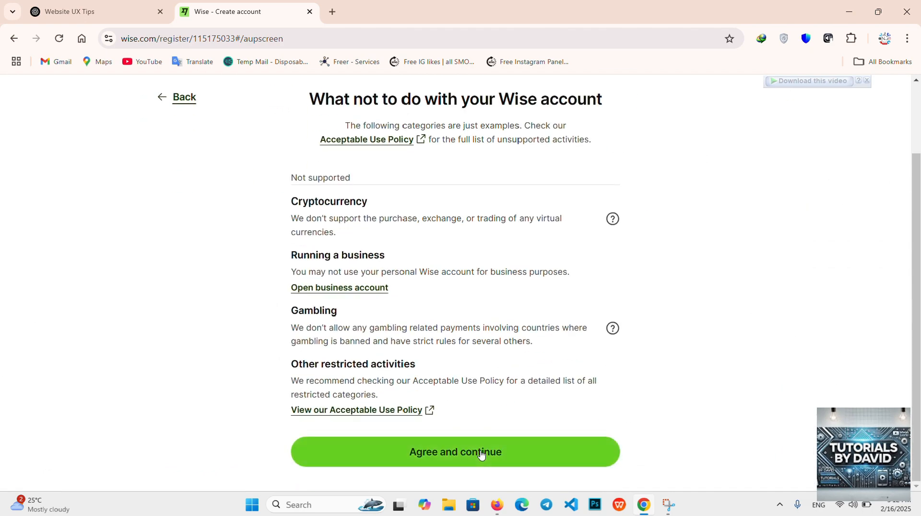
Step: Agree to the acceptable use rules and send a verification code to the suggested phone number
click(455, 451)
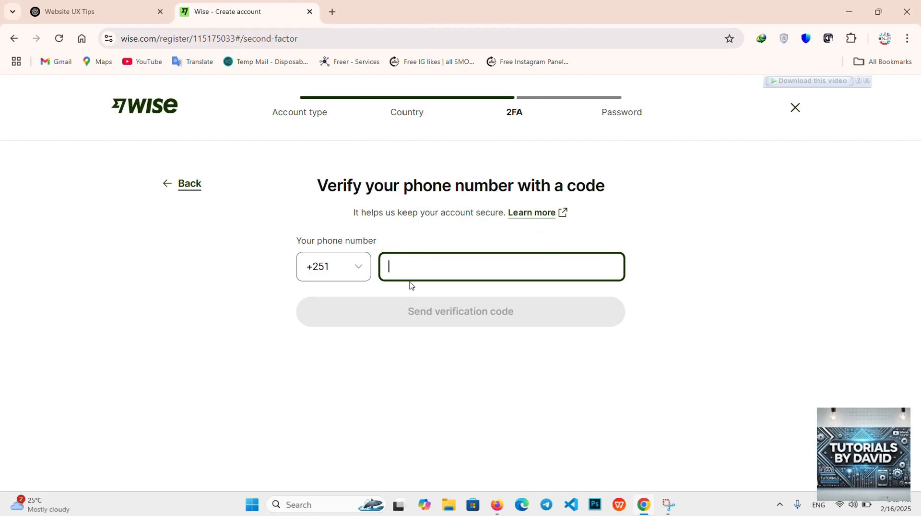
text(9)
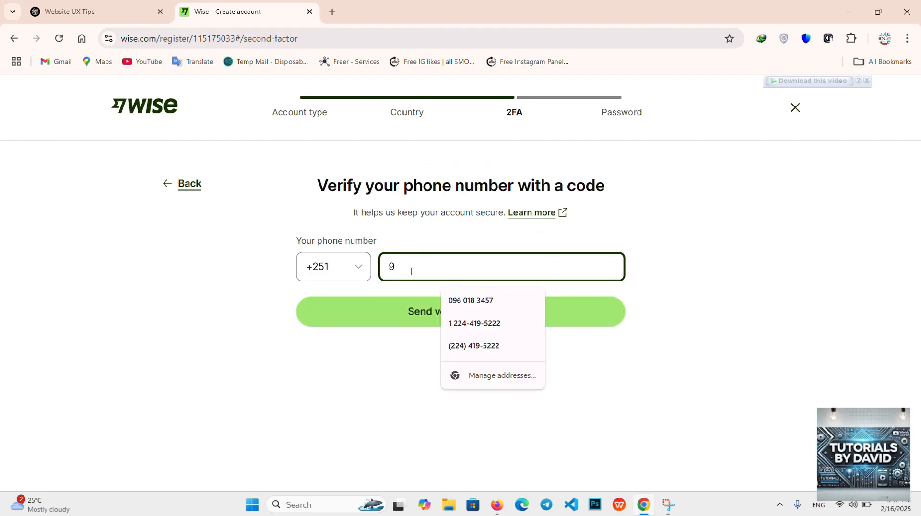
click(470, 300)
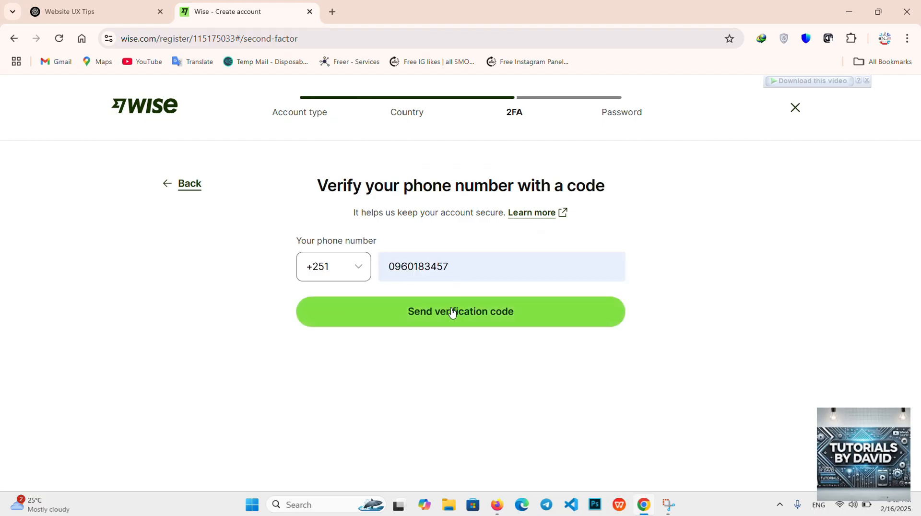
click(460, 311)
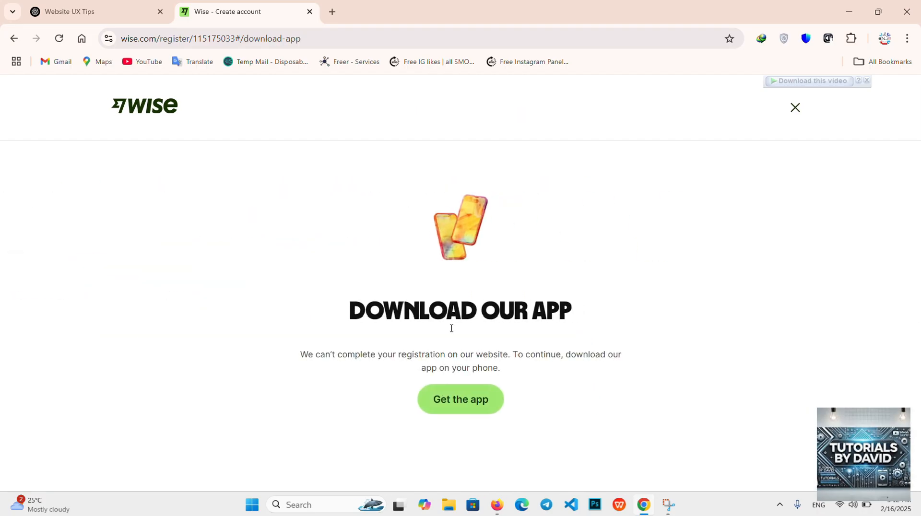
mouse_move(473, 406)
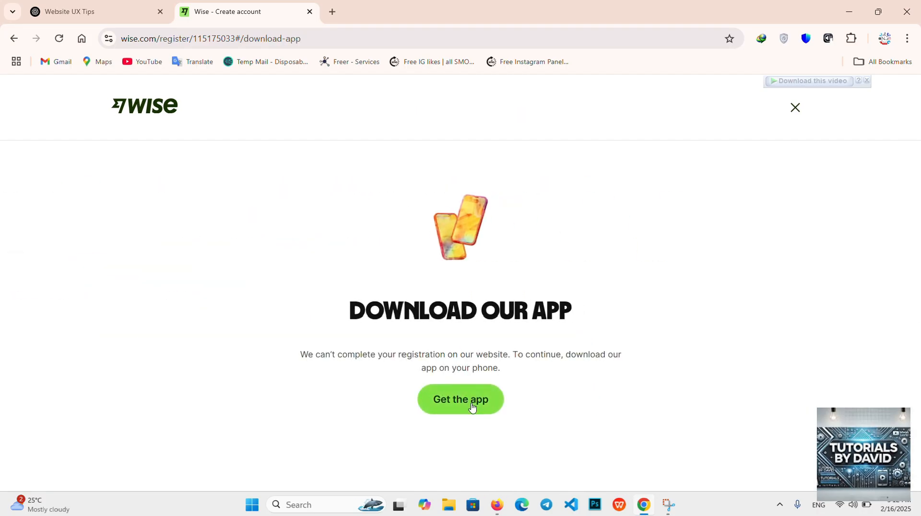
Step: Choose Get the app on the Download our app screen and return to the homepage
click(460, 400)
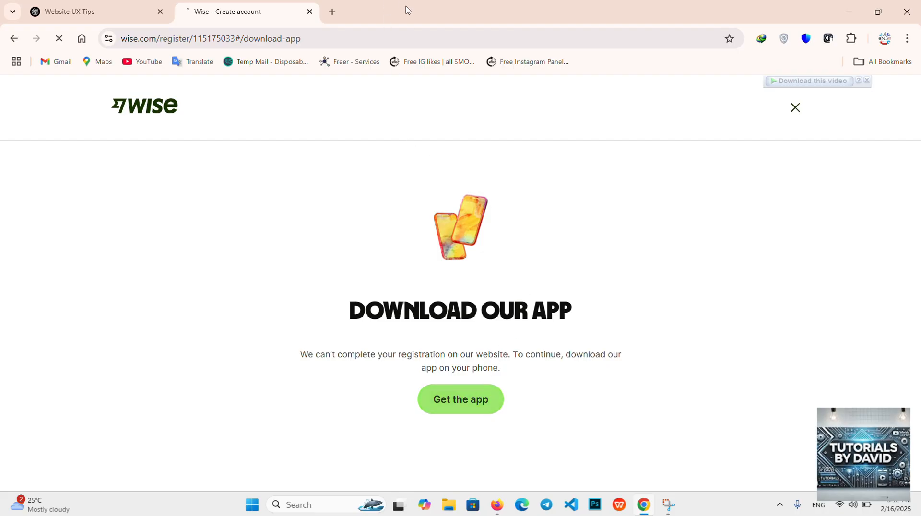
click(795, 107)
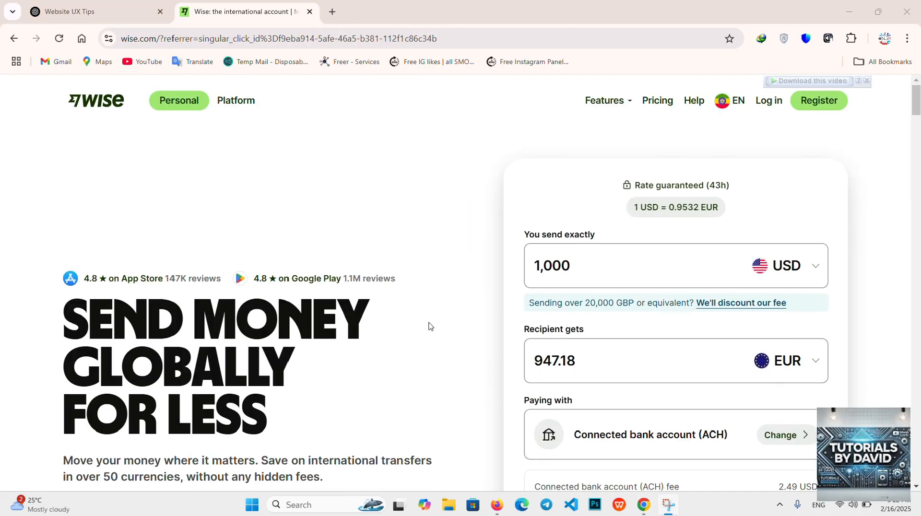
scroll(down, 3)
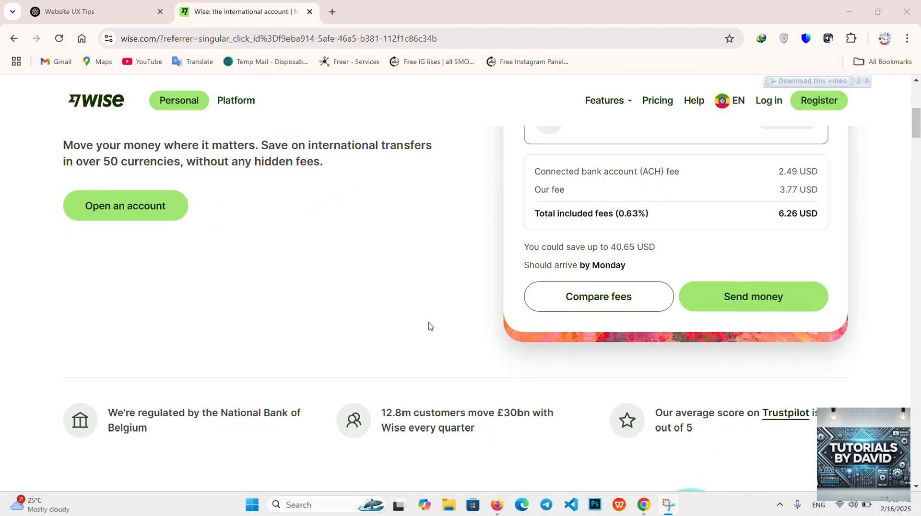
scroll(up, 3)
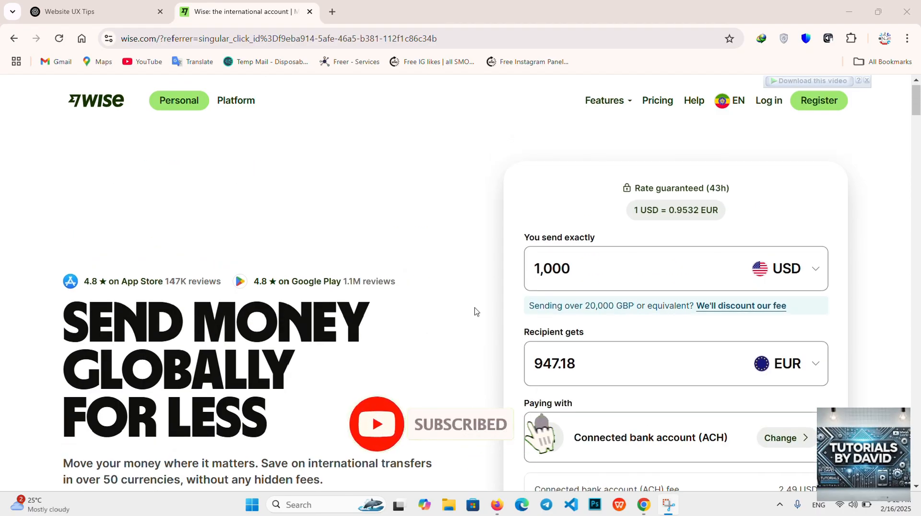